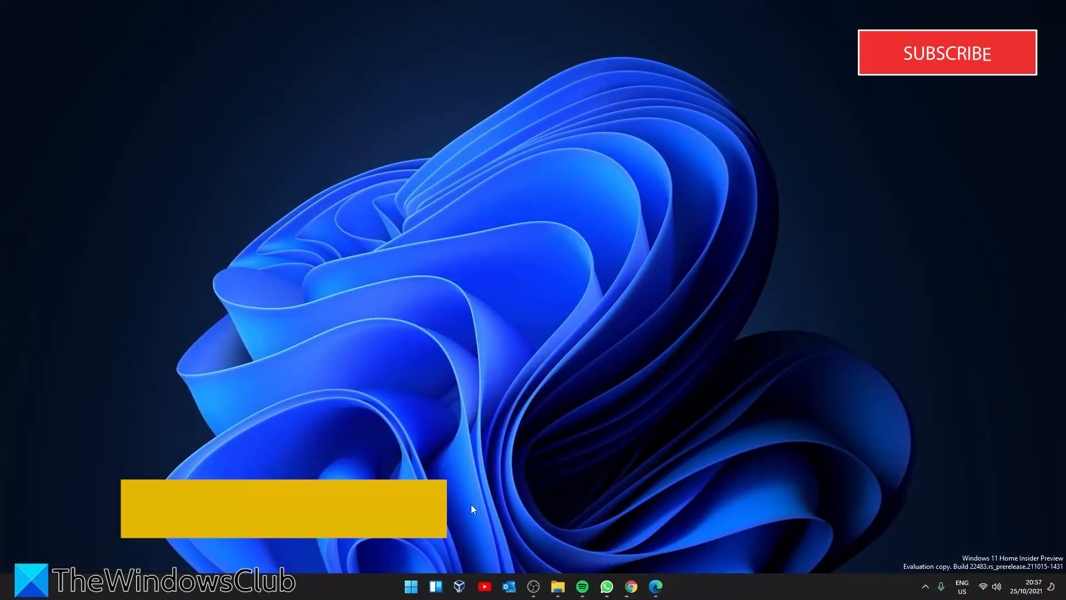
Step: Search the Start menu for Task Scheduler and launch it
left_click(411, 586)
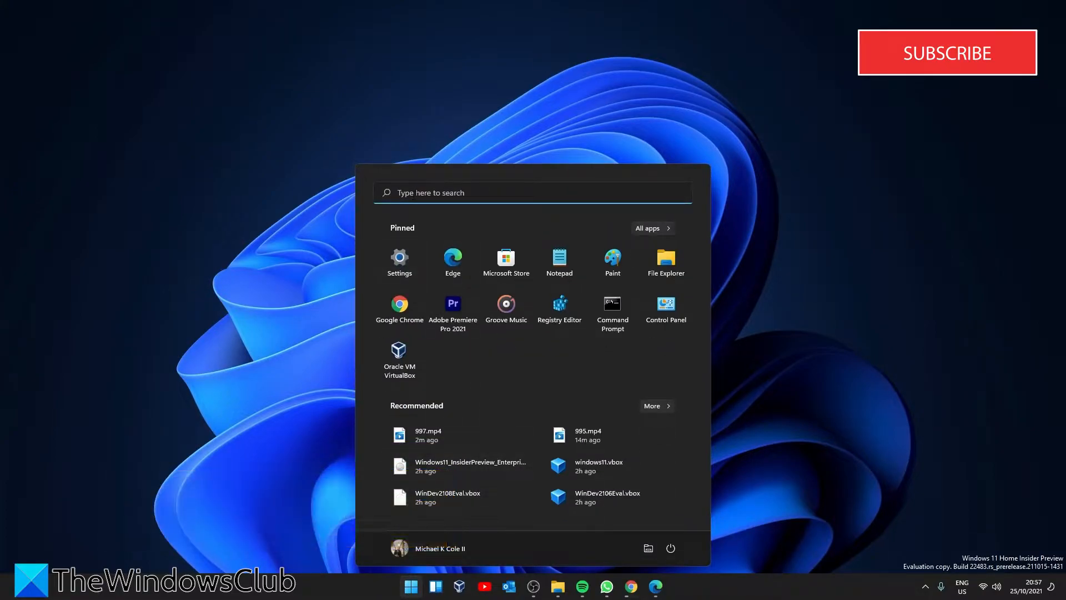
type("task Manager")
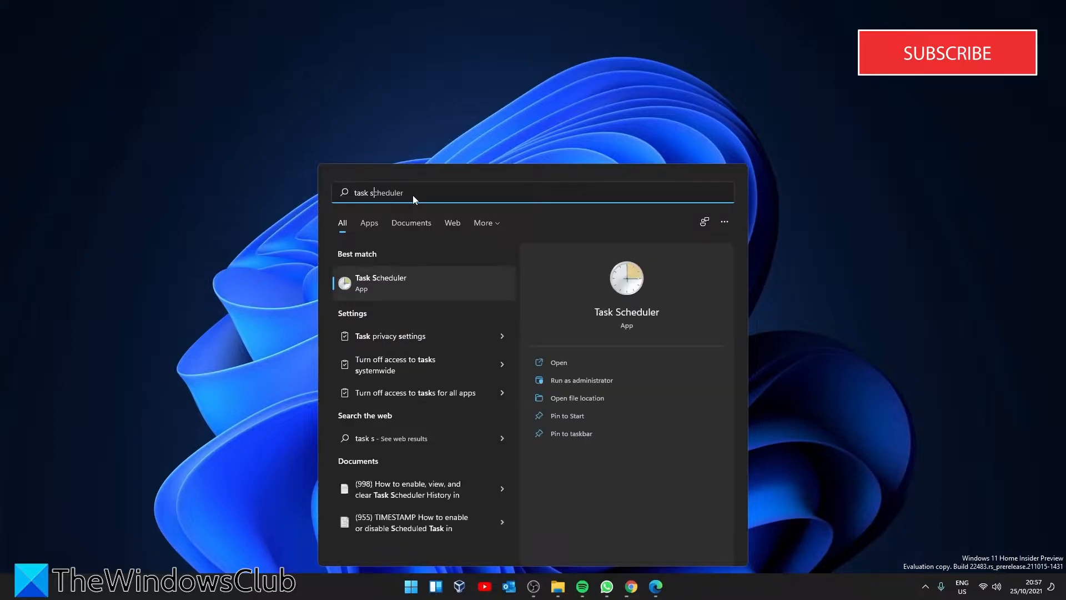
left_click(380, 283)
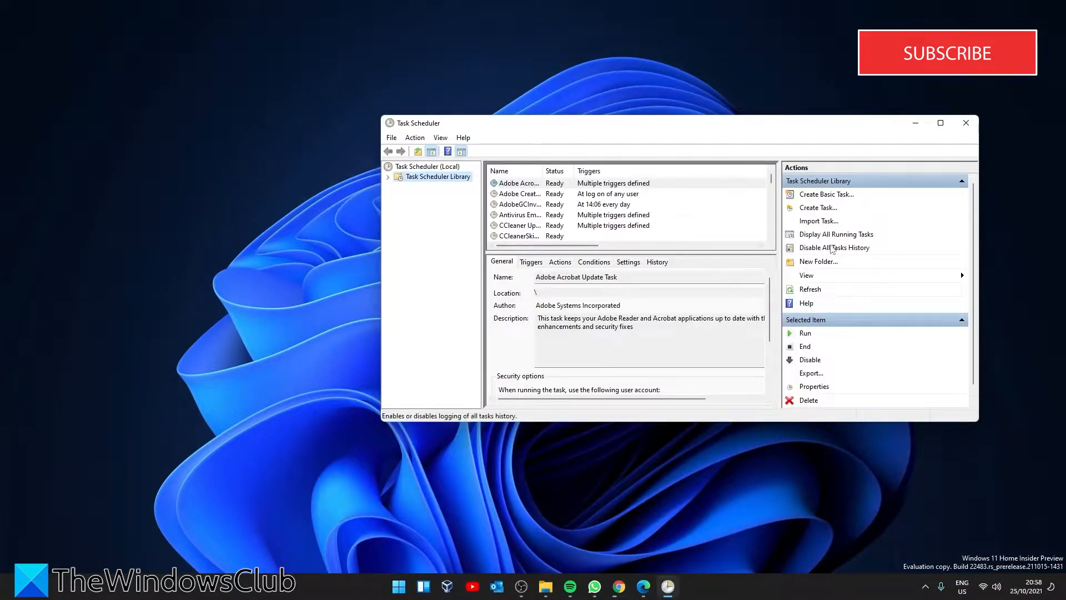
Step: Disable All Tasks History, then re-enable it so history logging ends up on
left_click(834, 247)
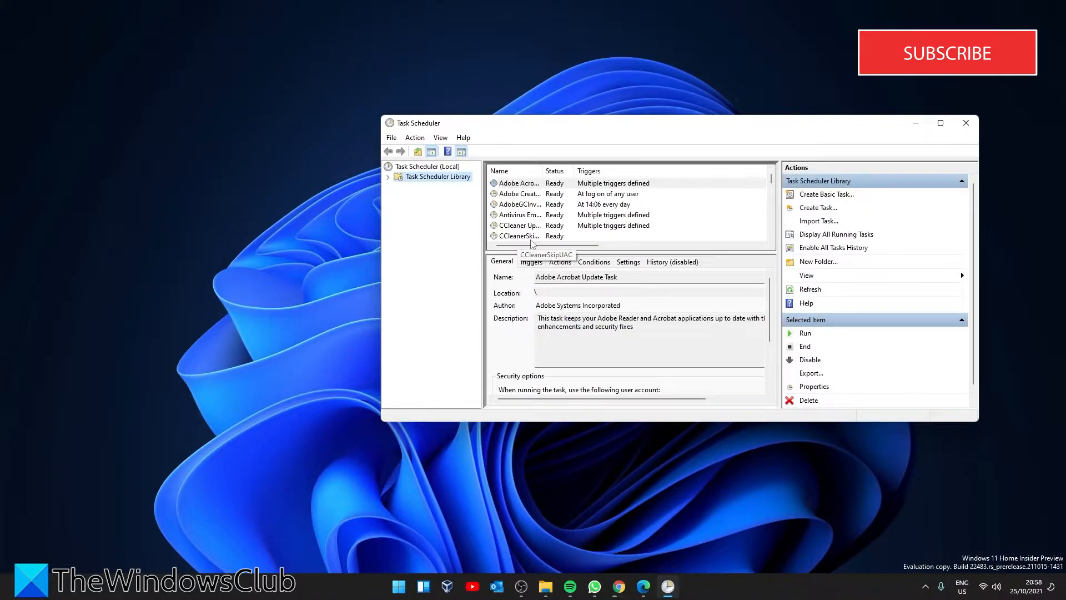
mouse_move(808, 255)
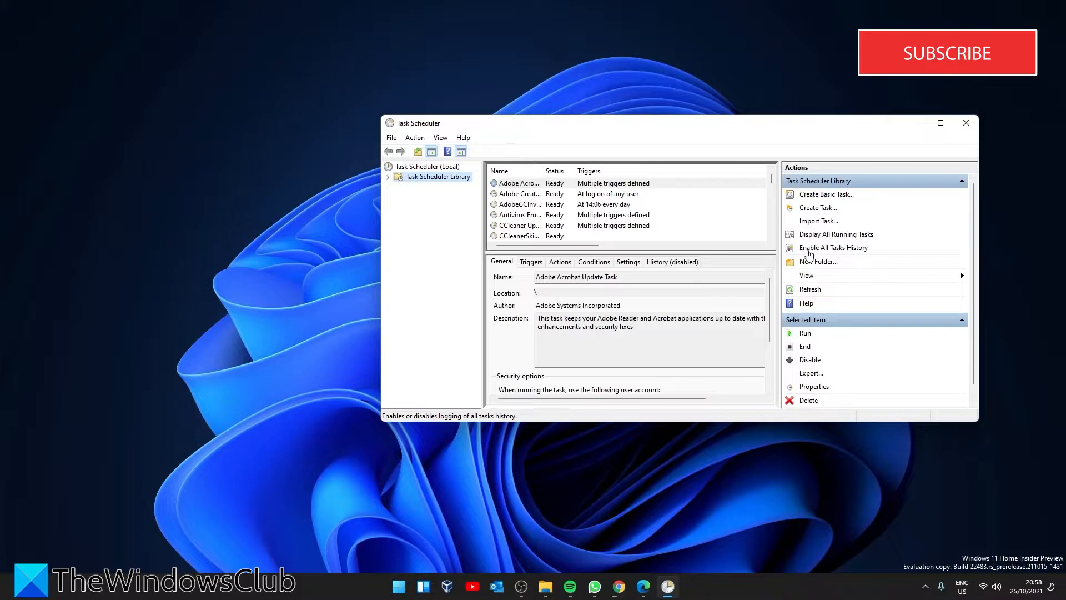
left_click(833, 246)
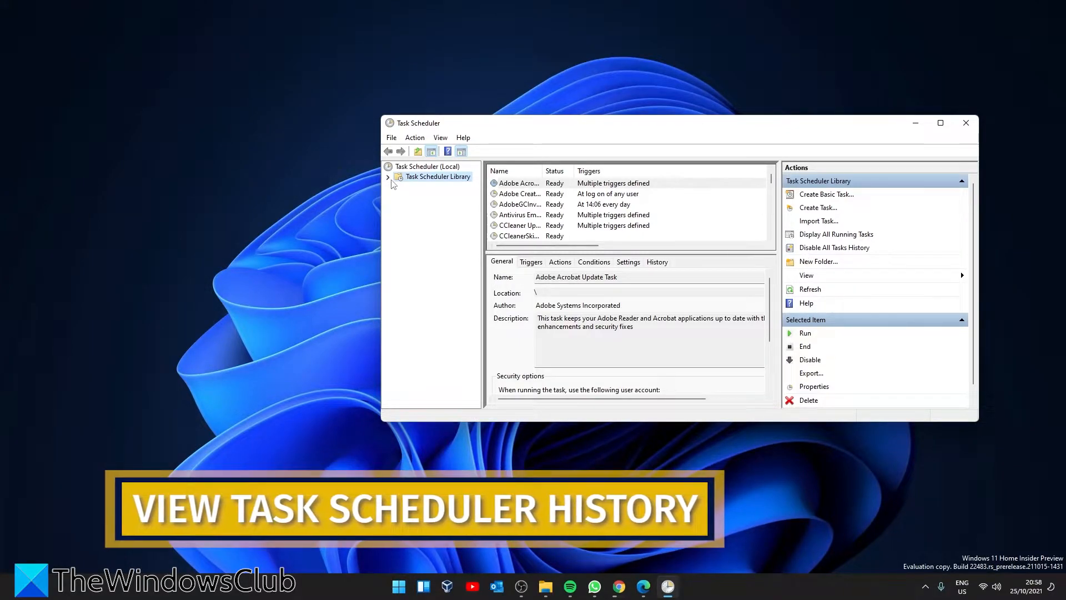
Step: Expand the Task Scheduler Library, view a task's Properties and its History tab of logged events
left_click(388, 176)
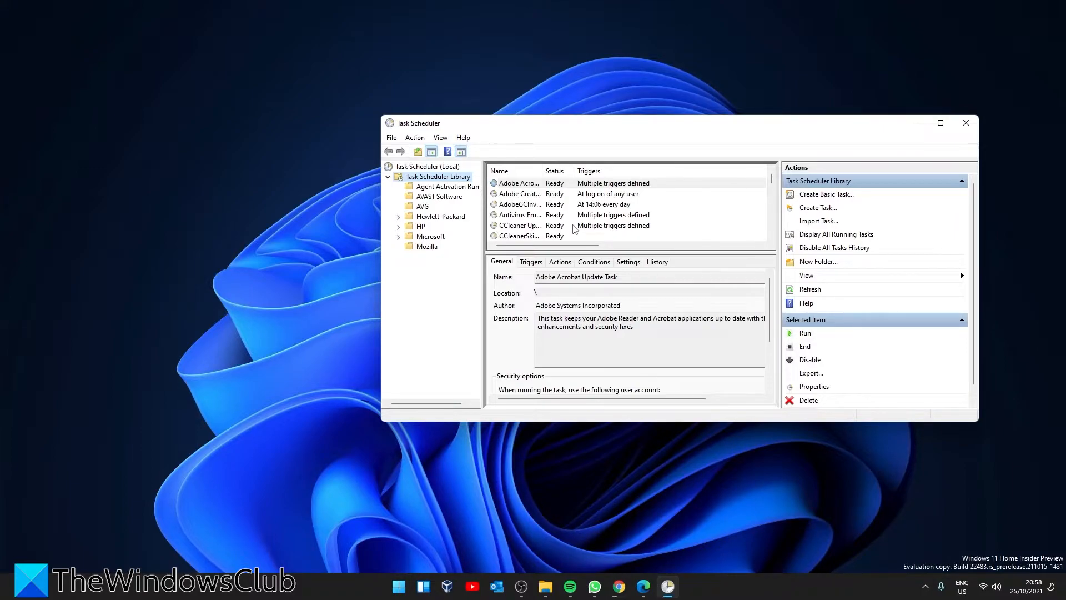
right_click(519, 214)
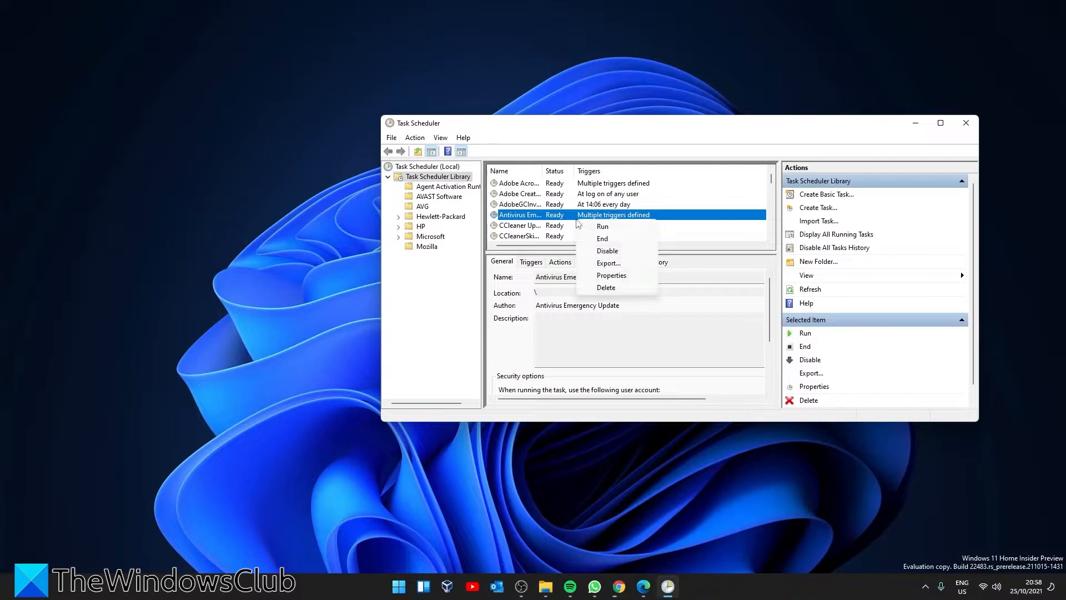
left_click(611, 276)
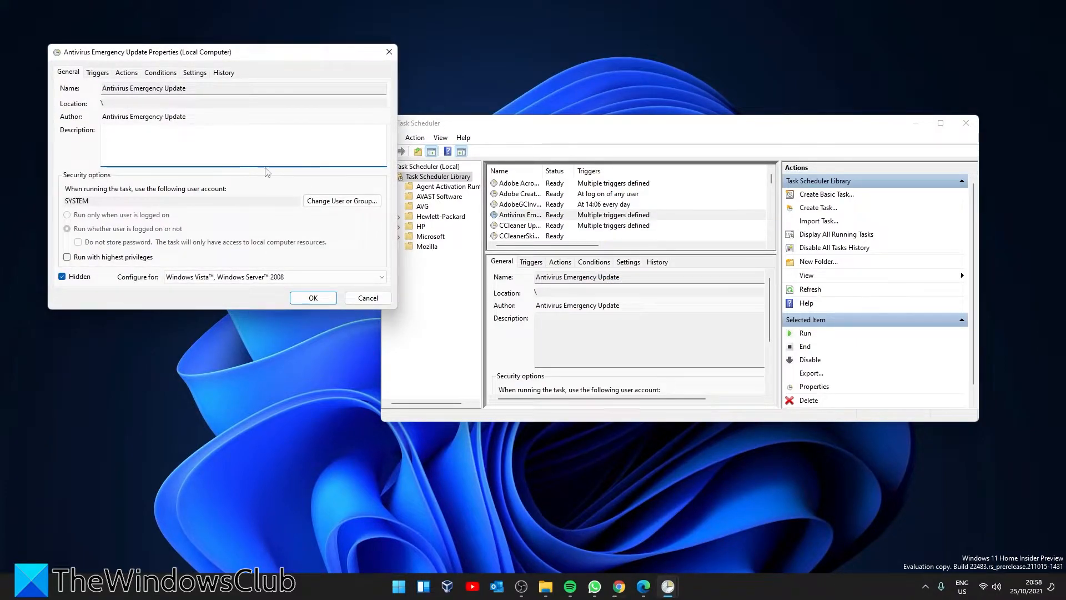
left_click(225, 72)
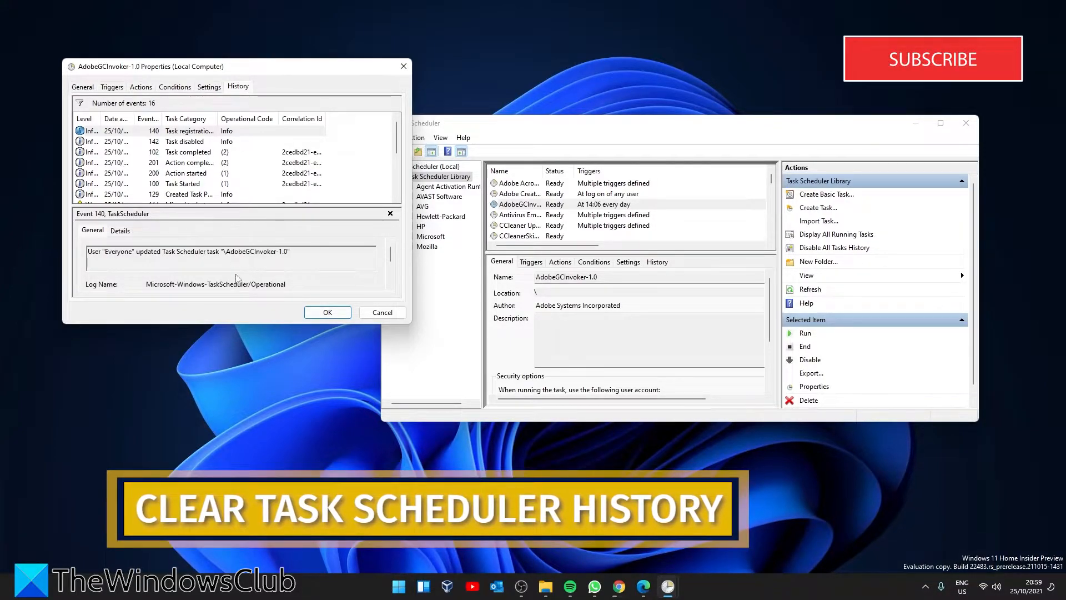
left_click(398, 586)
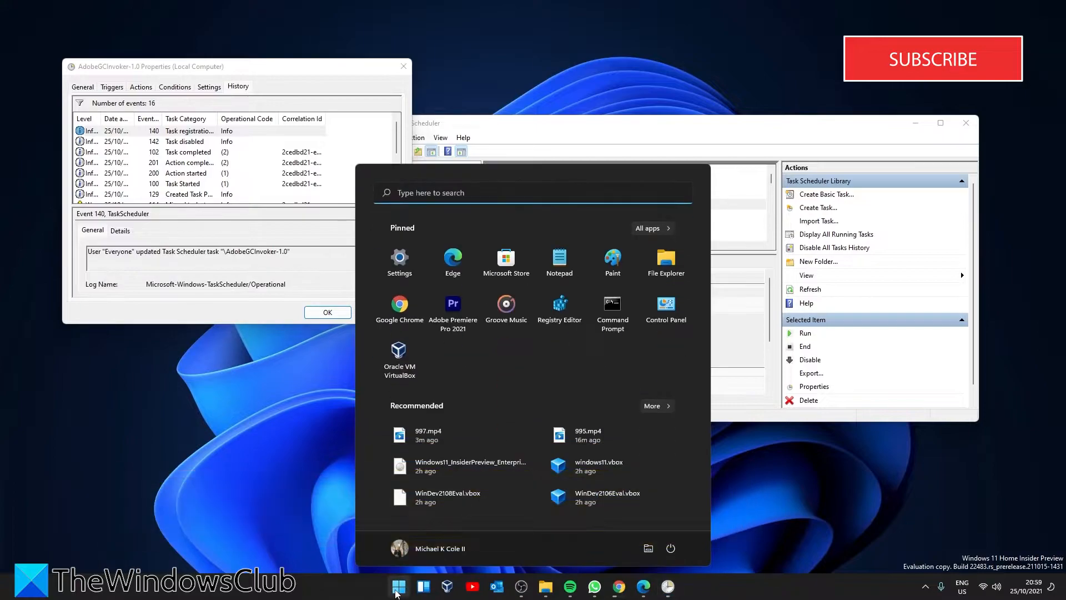
Step: Search the Start menu for 'event viewer' and launch Event Viewer
type("excel")
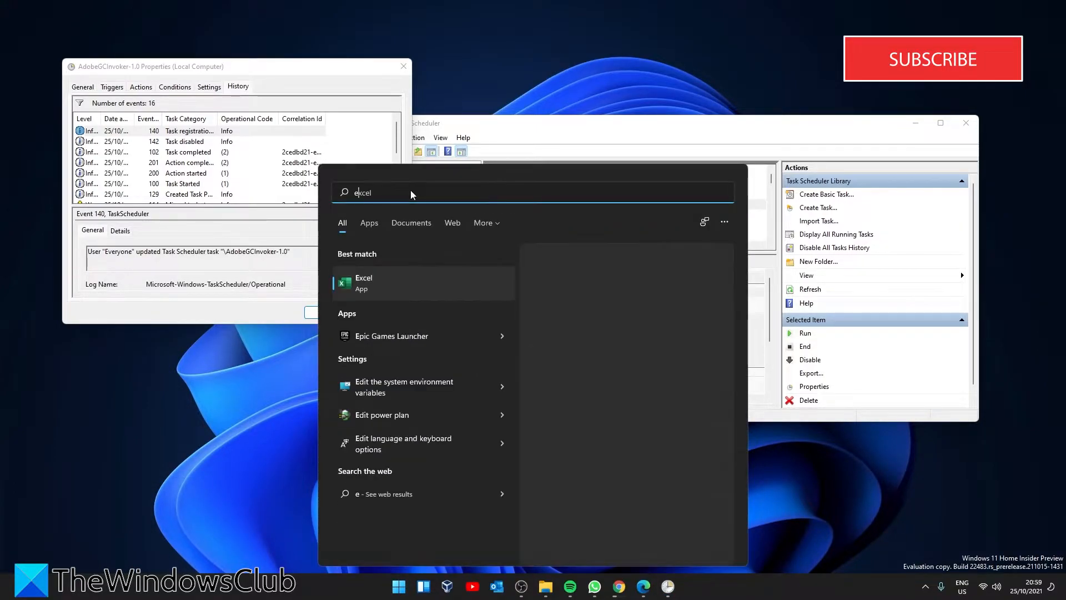
type("event viewer")
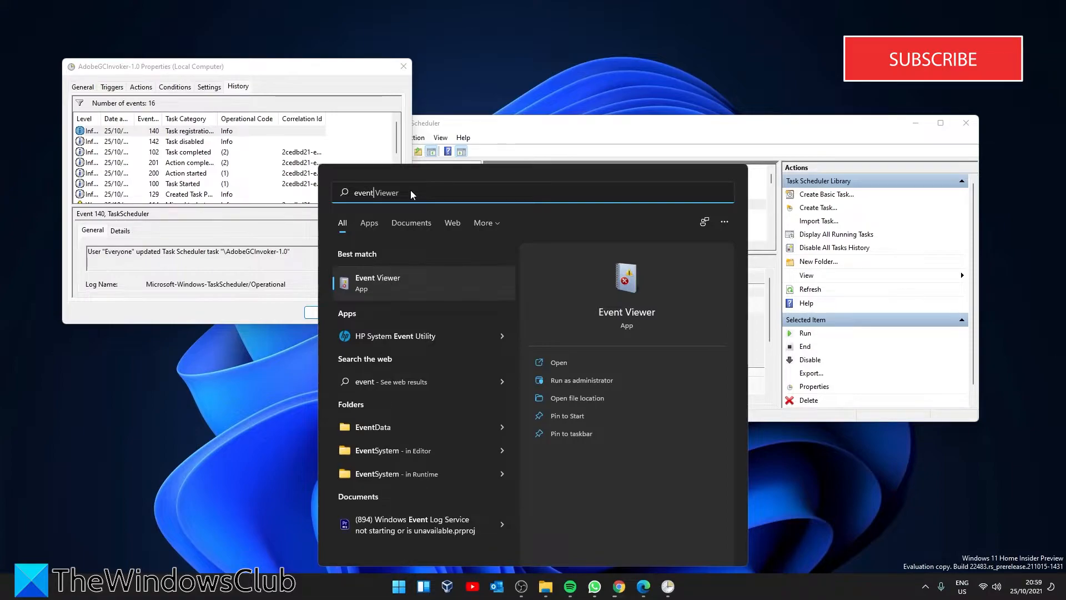
left_click(378, 282)
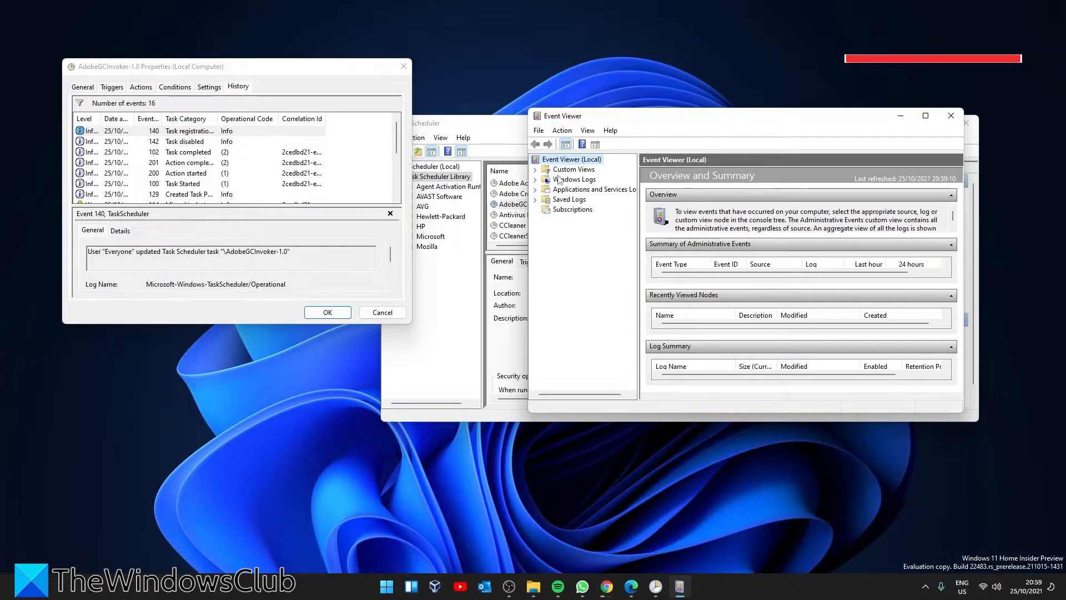
Step: Expand Applications and Services Logs > Microsoft > Windows down to the TaskScheduler folder
left_click(535, 189)
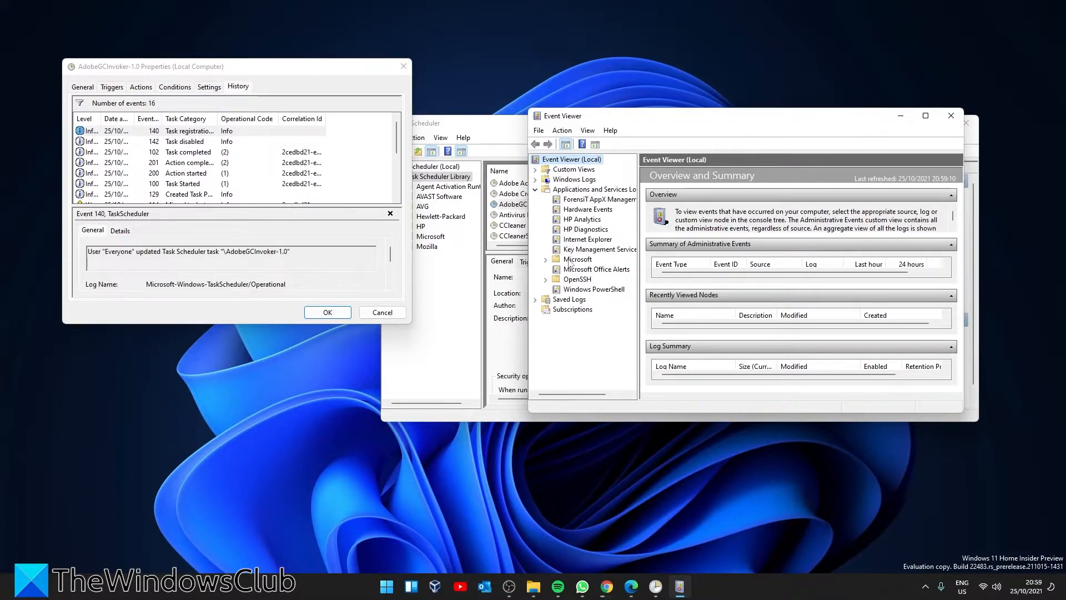
left_click(546, 260)
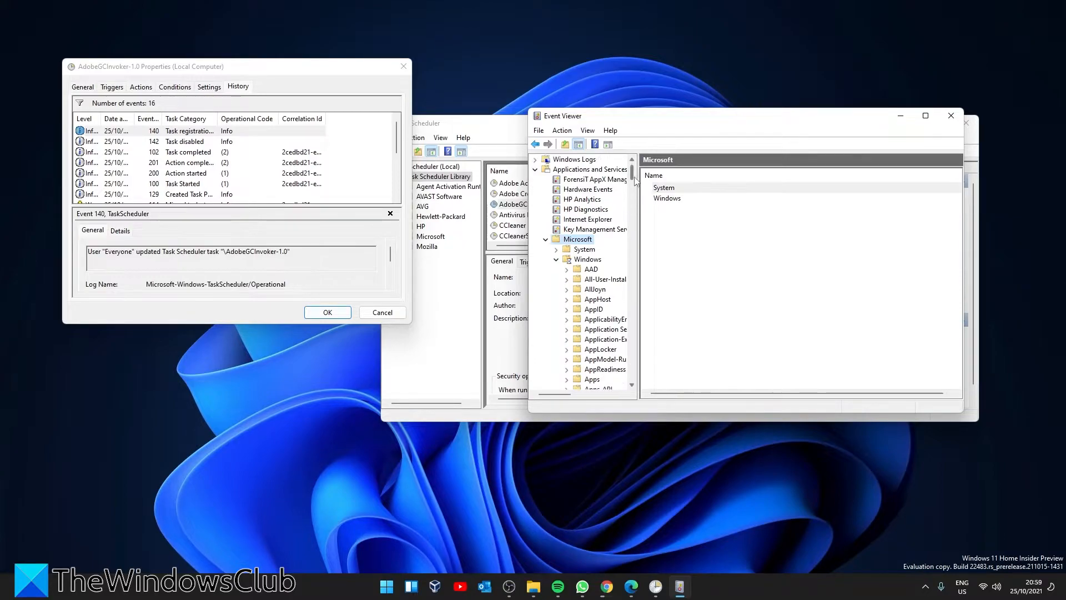
scroll("down", 3)
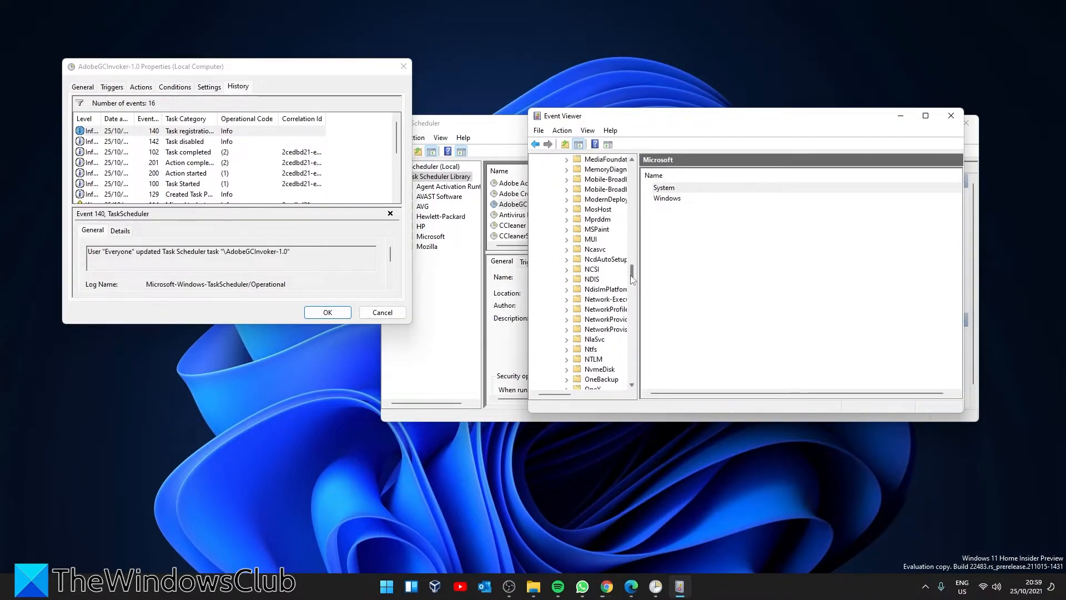
scroll("down", 3)
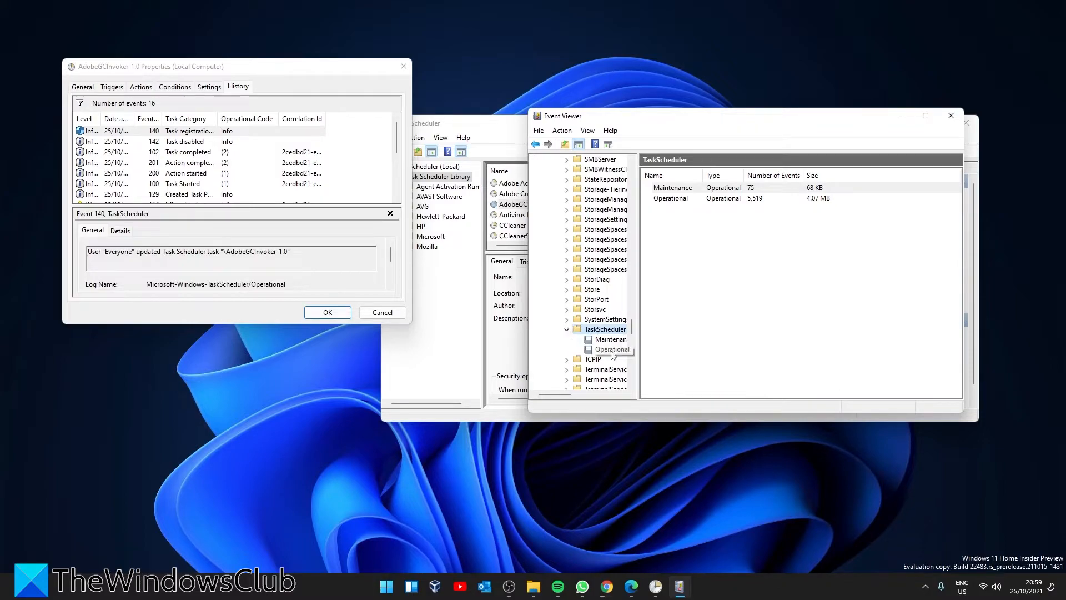
Step: Select the TaskScheduler Operational log and bring up its context menu with Clear Log
left_click(613, 349)
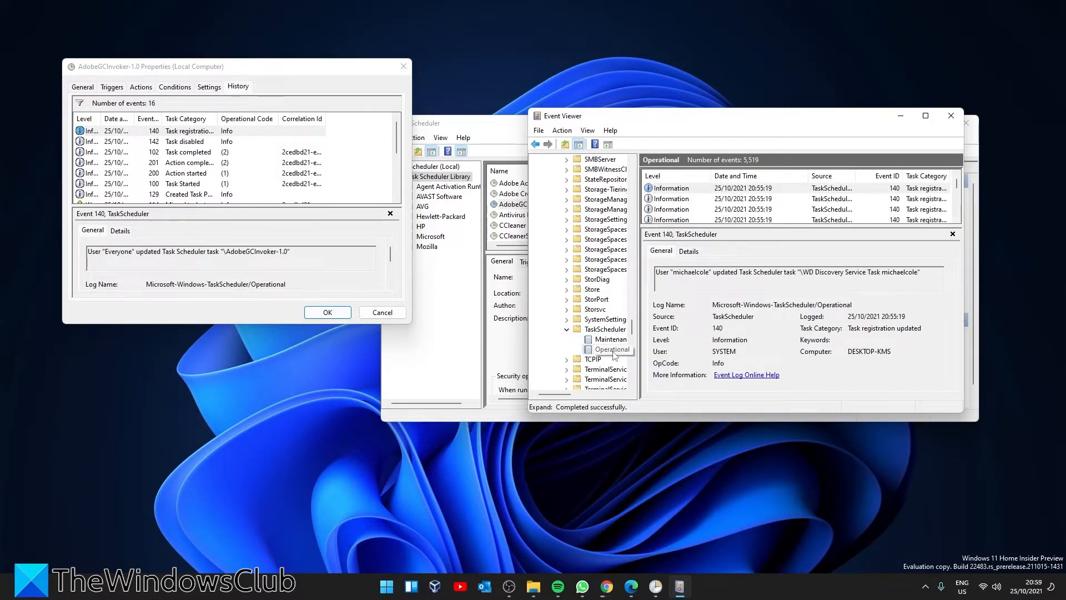
right_click(613, 348)
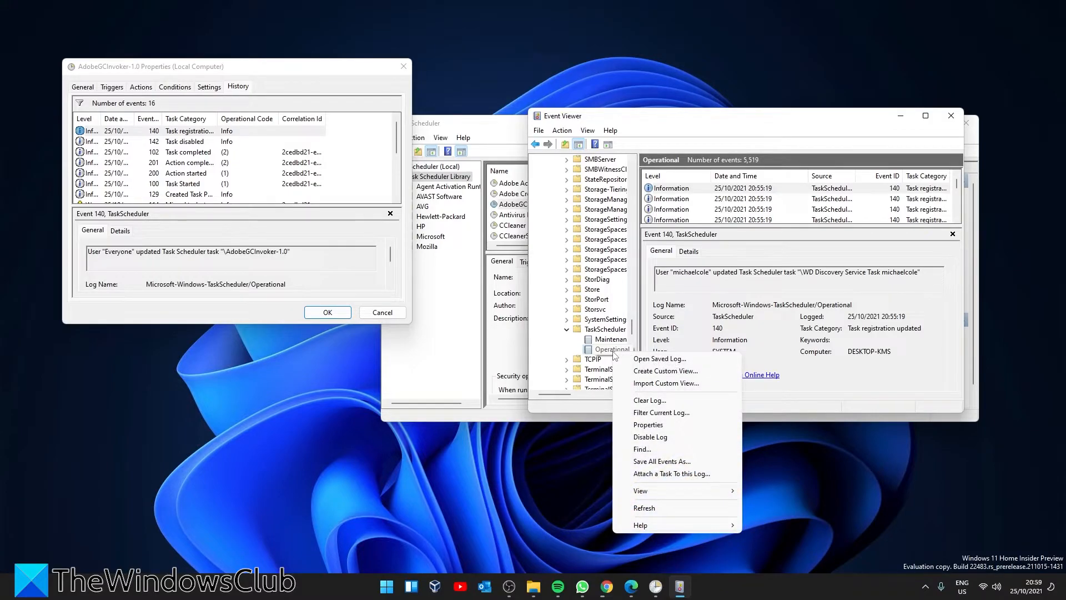
mouse_move(650, 400)
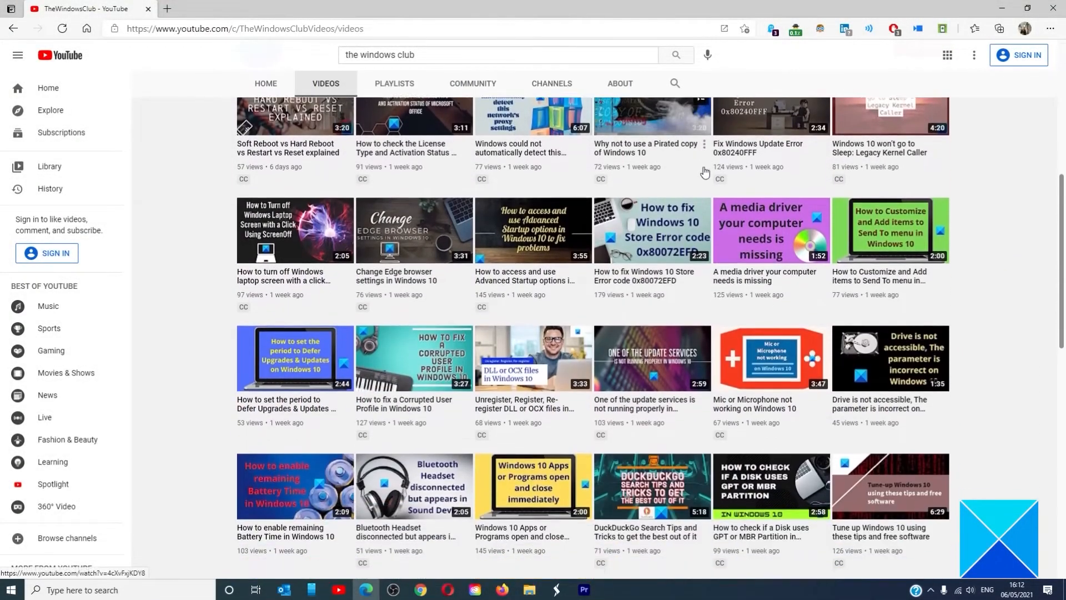
scroll("down", 3)
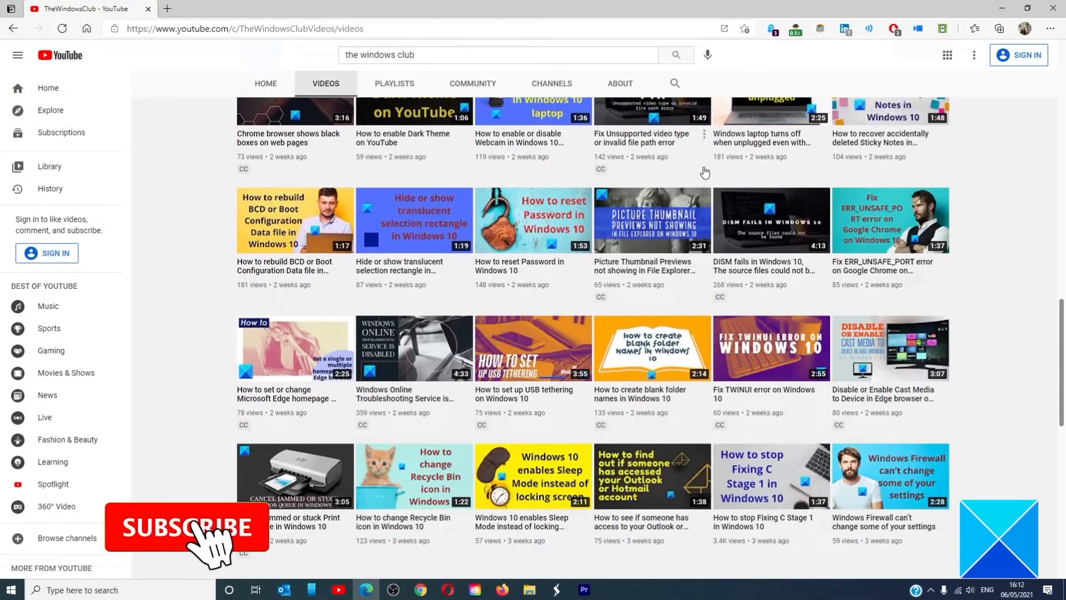